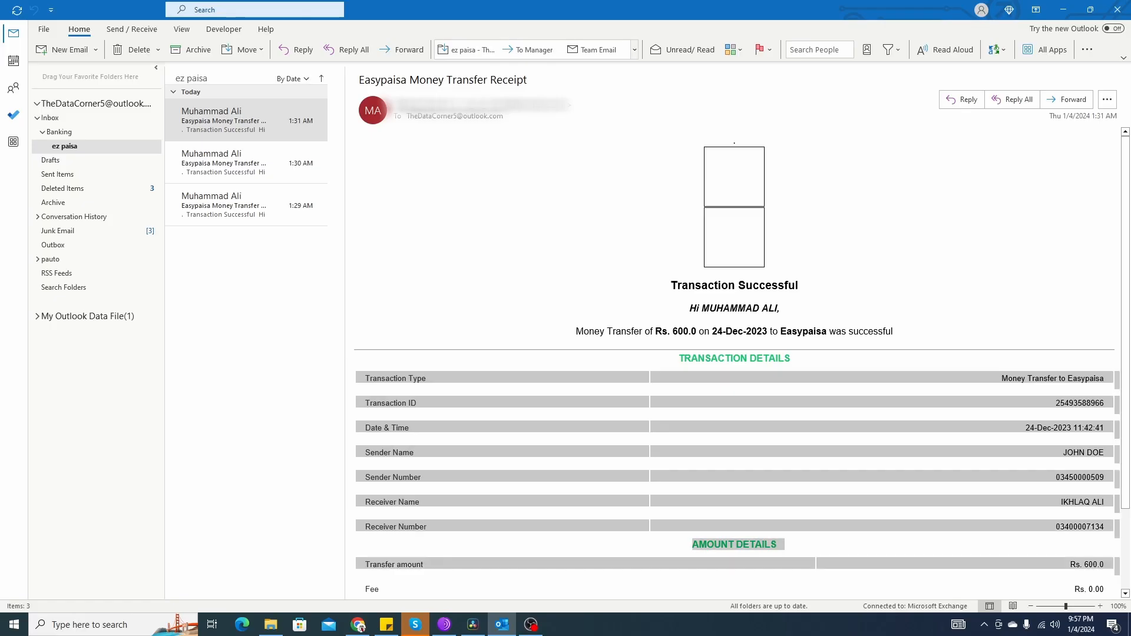
- Check the 1:29 and 1:31 AM Easypaisa receipts, then run DownloadEmailBody until the object error
{"action": "scroll", "scroll_direction": "down", "scroll_amount": 3}
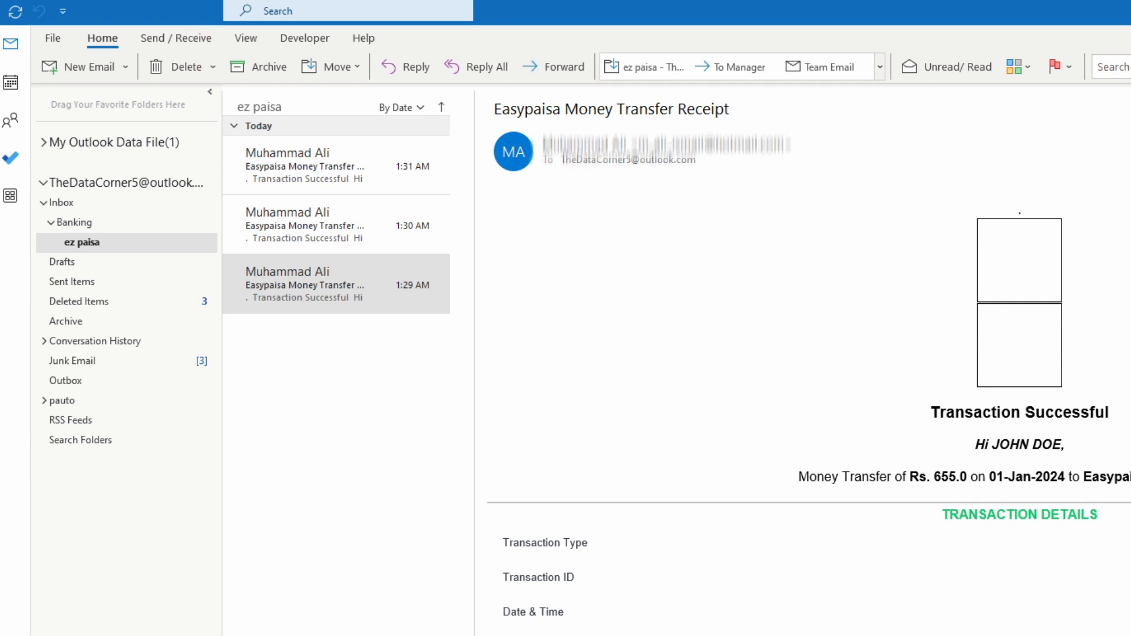
{"action": "left_click", "coordinate": [324, 165]}
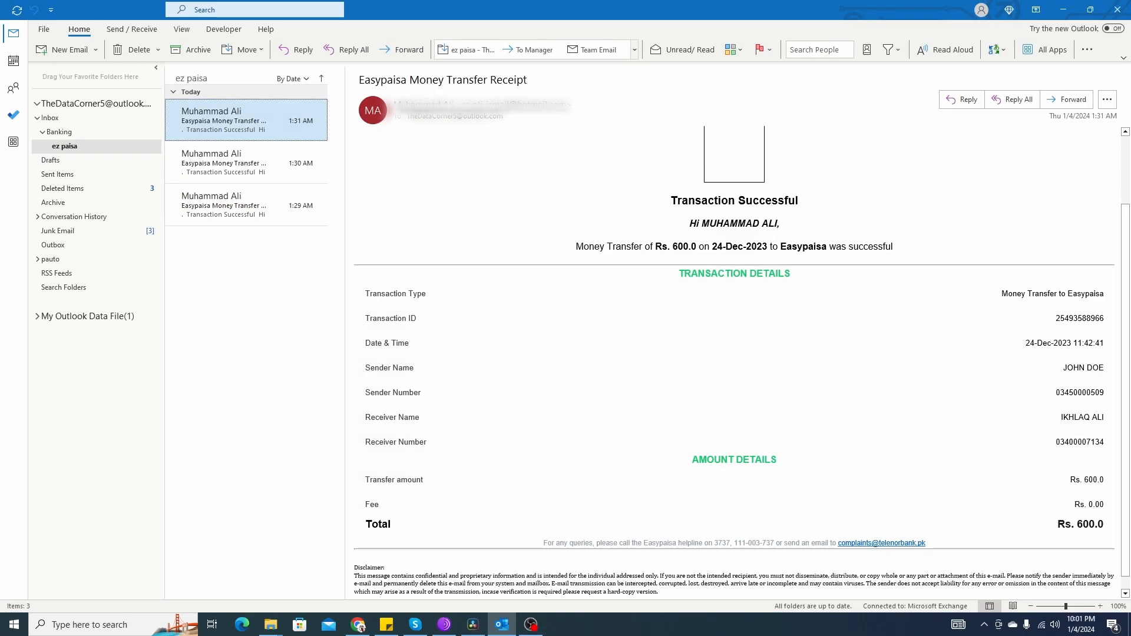
{"action": "left_click", "coordinate": [245, 205]}
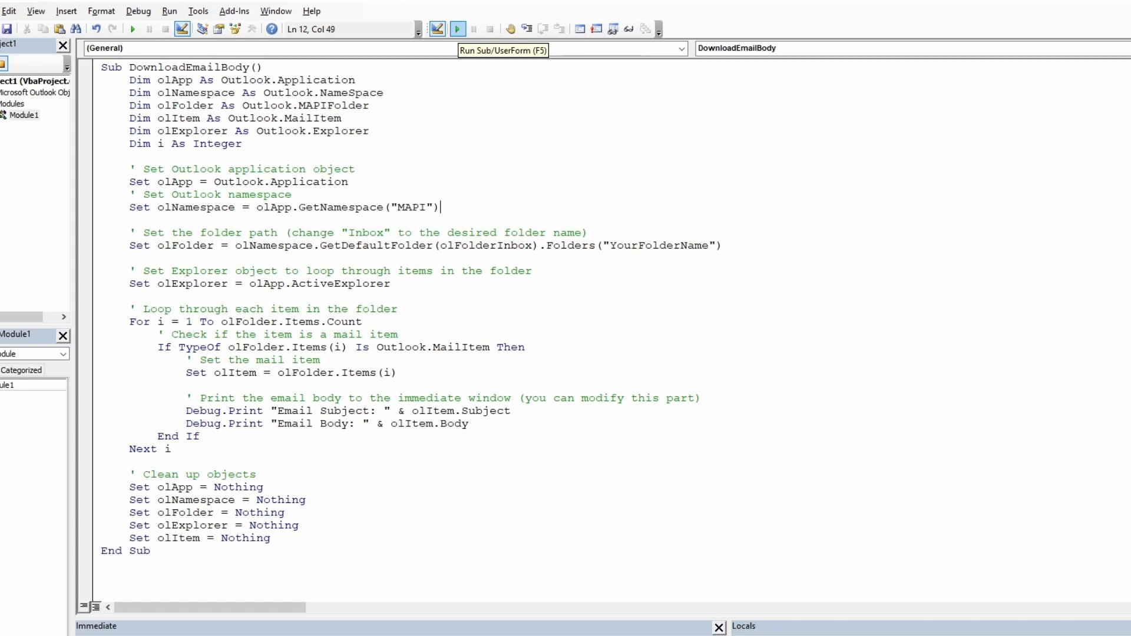
{"action": "left_click", "coordinate": [457, 29]}
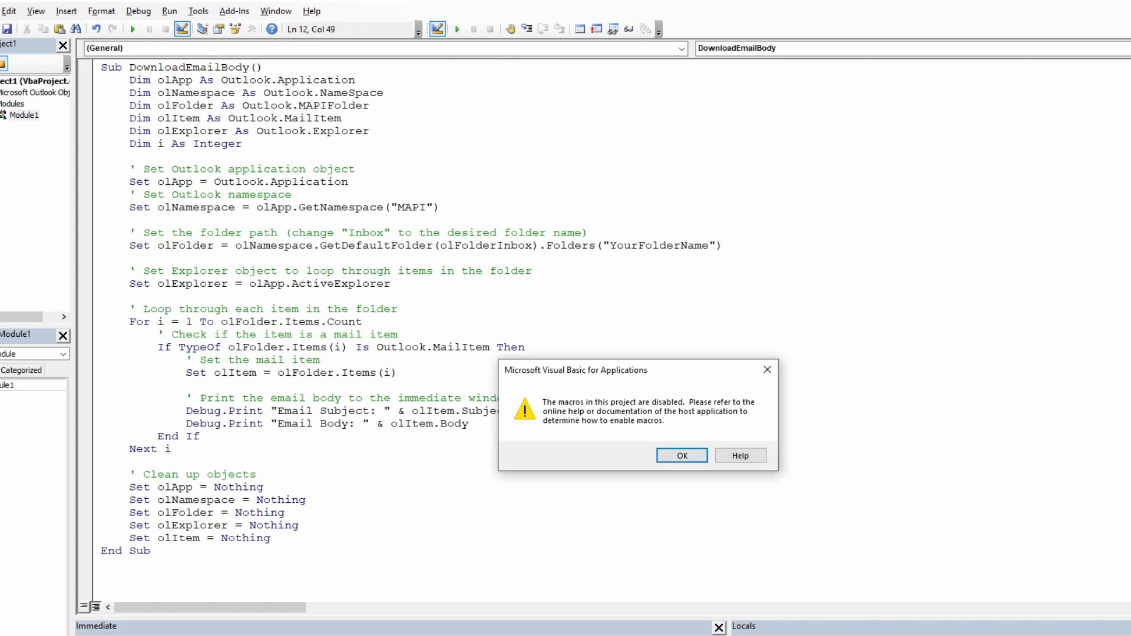
{"action": "left_click", "coordinate": [680, 455]}
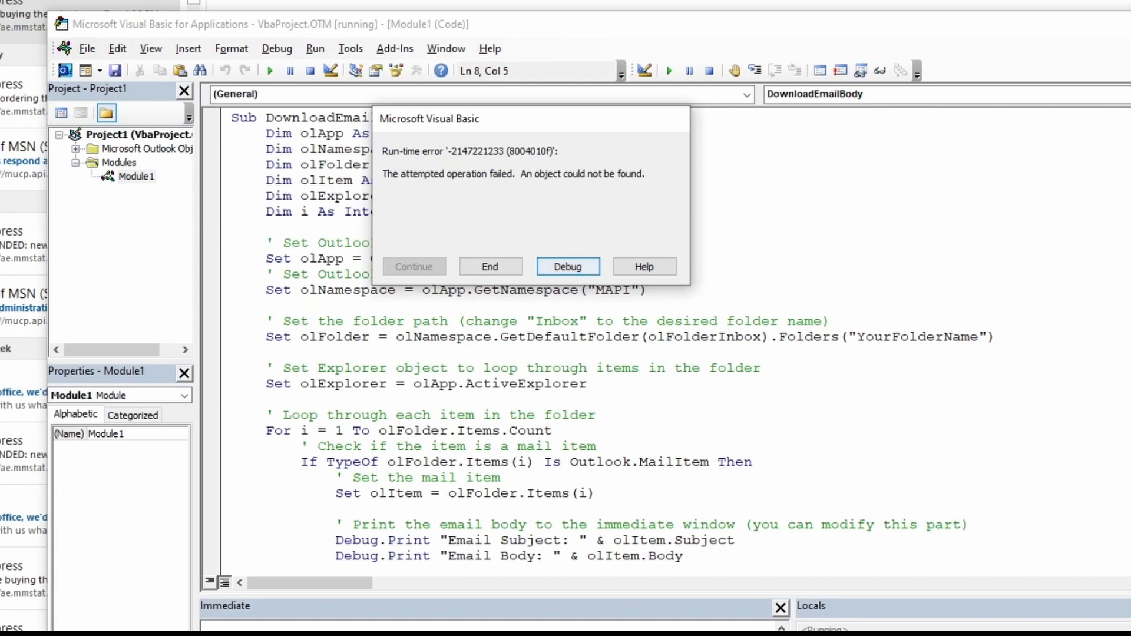
- Replace YourFolderName with Banking in the Set olFolder line and add a .Folders call
{"action": "left_click", "coordinate": [567, 267]}
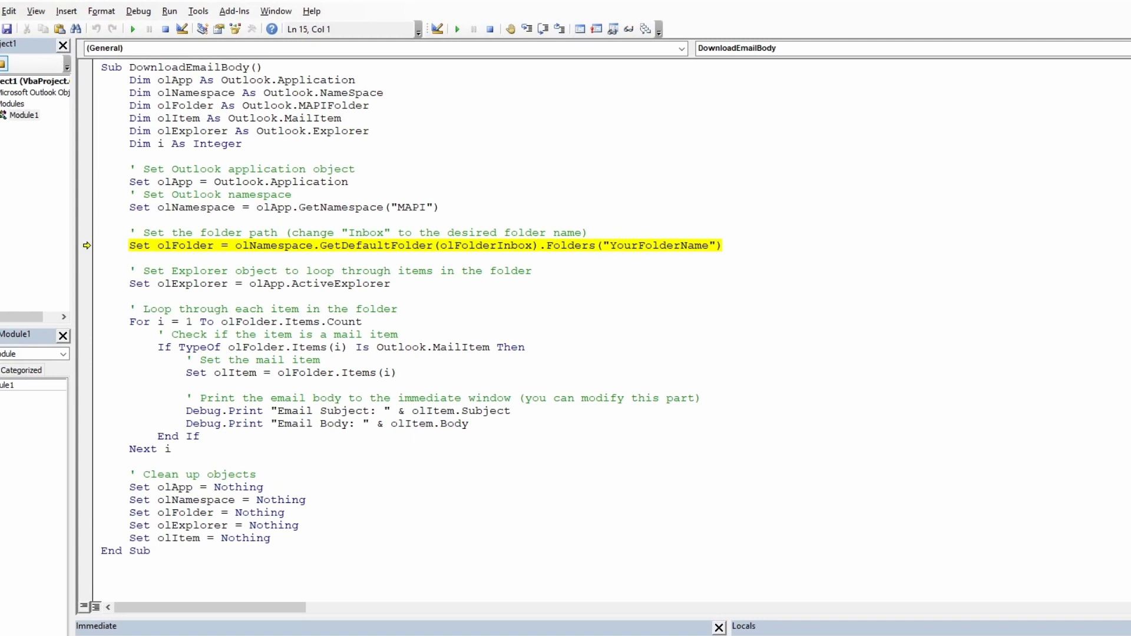
{"action": "left_click", "coordinate": [101, 245]}
{"action": "type", "text": "B"}
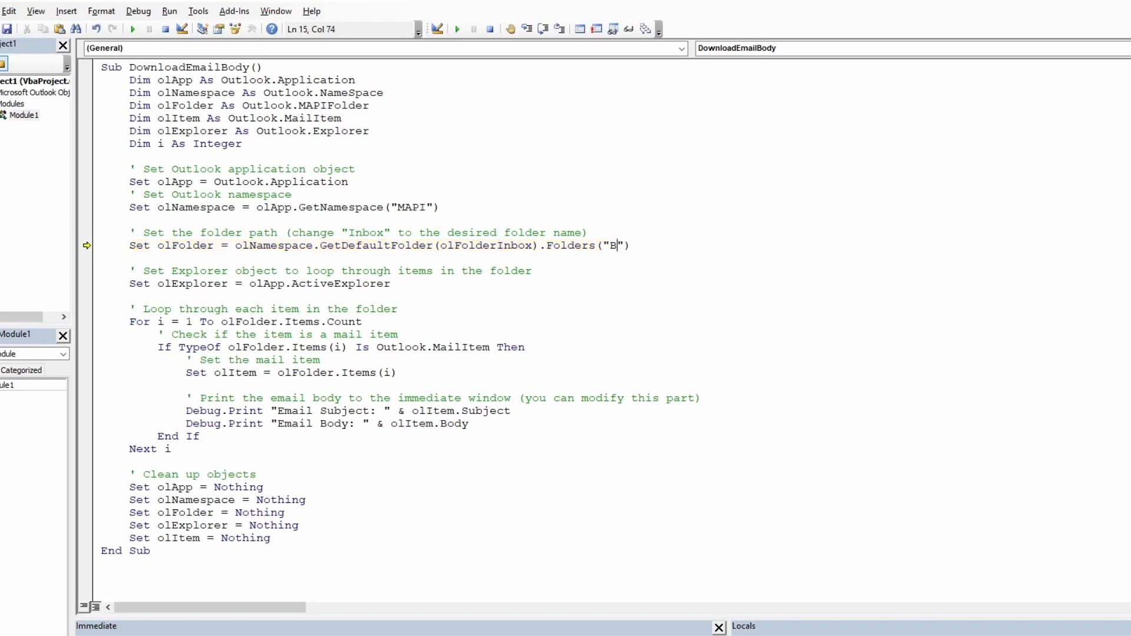
{"action": "type", "text": "anking"}
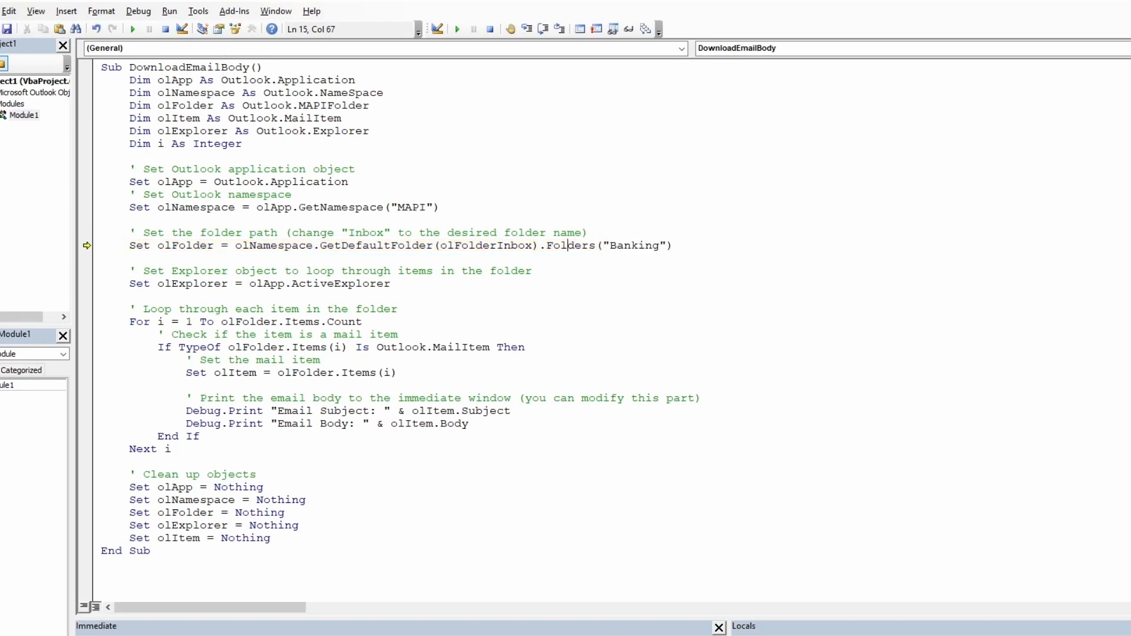
{"action": "type", "text": ".Folders"}
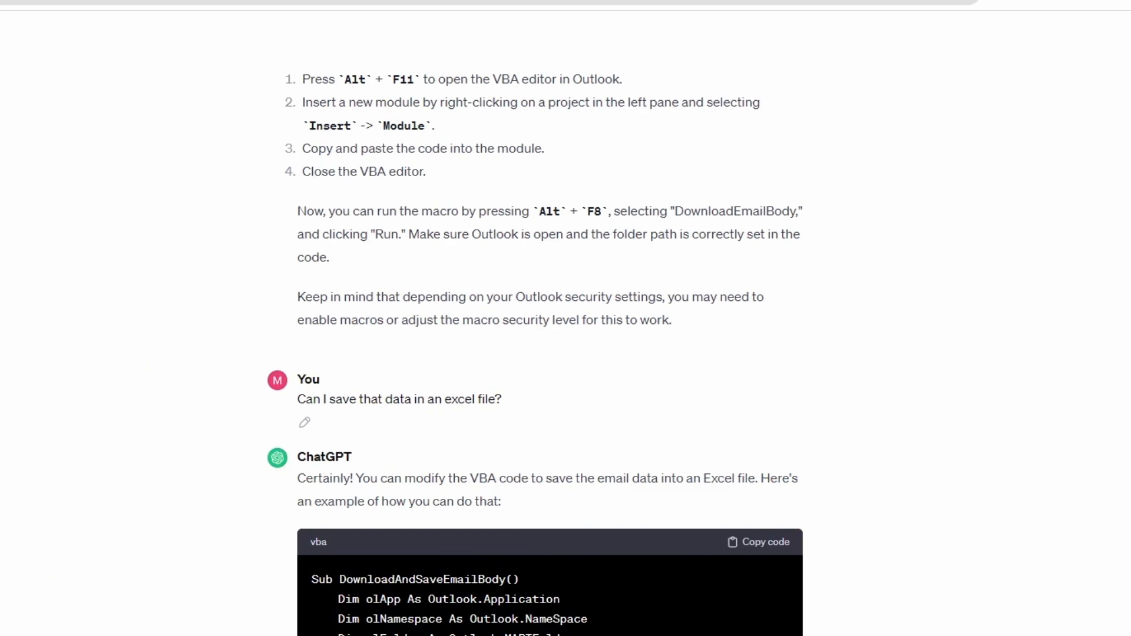
- Scroll the ChatGPT chat to the DownloadAndSaveEmailBody reply that saves email data to Excel
{"action": "scroll", "scroll_direction": "down", "scroll_amount": 3}
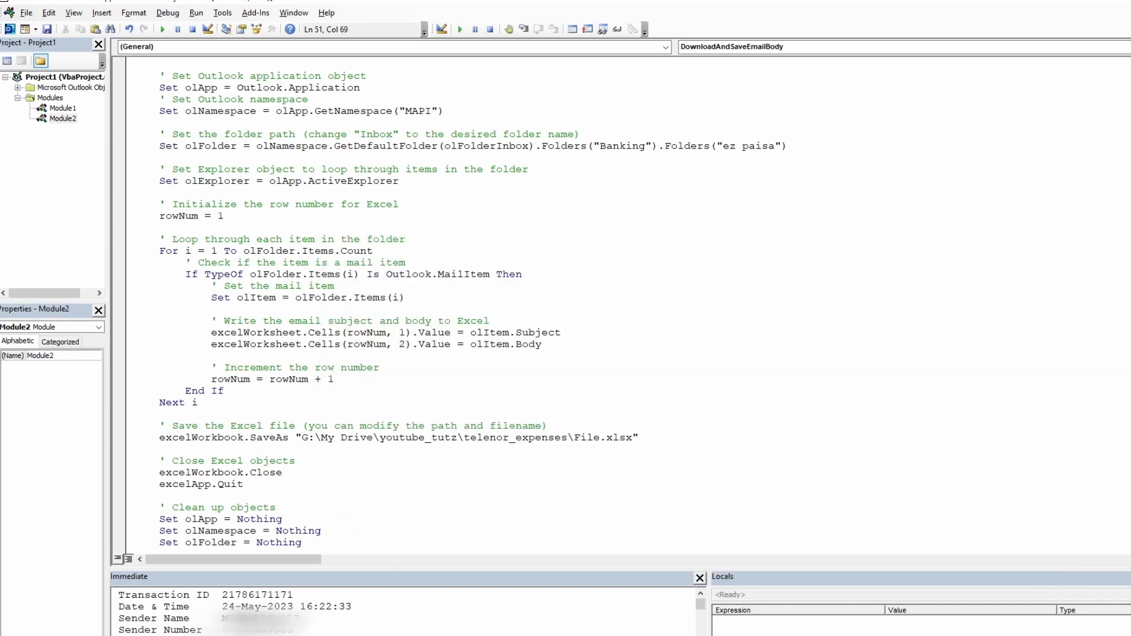
- Enter 'email' in the SaveAs file name so the workbook saves as email_data
{"action": "type", "text": "email_data.xlsx"}
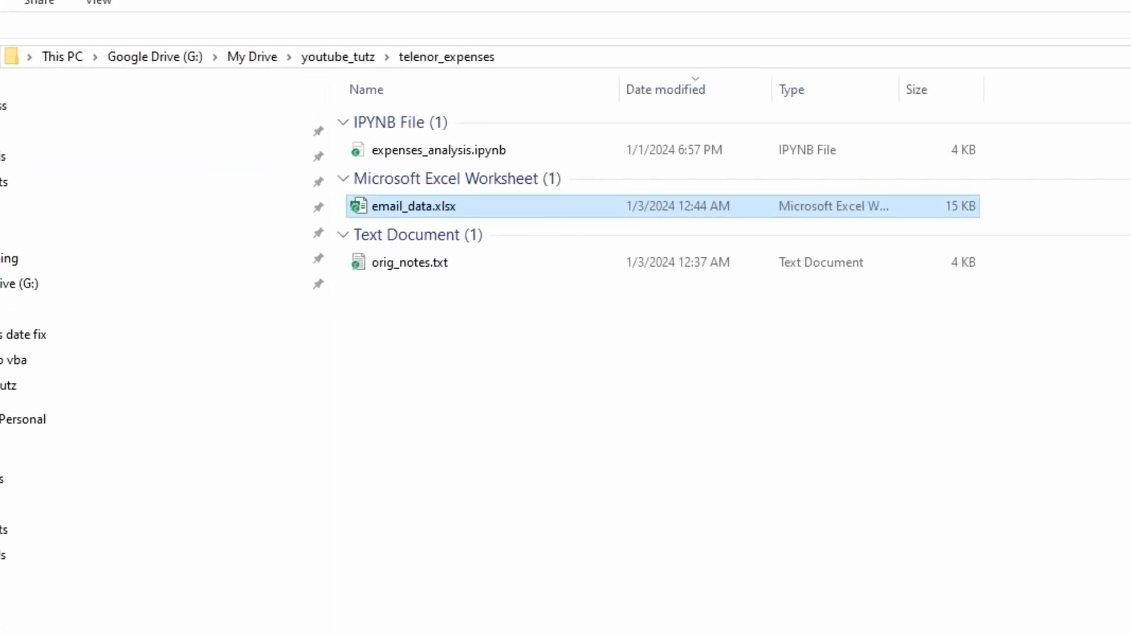
- Open email_data.xlsx from My Drive > youtube_tutz > telenor_expenses
{"action": "double_click", "coordinate": [415, 206]}
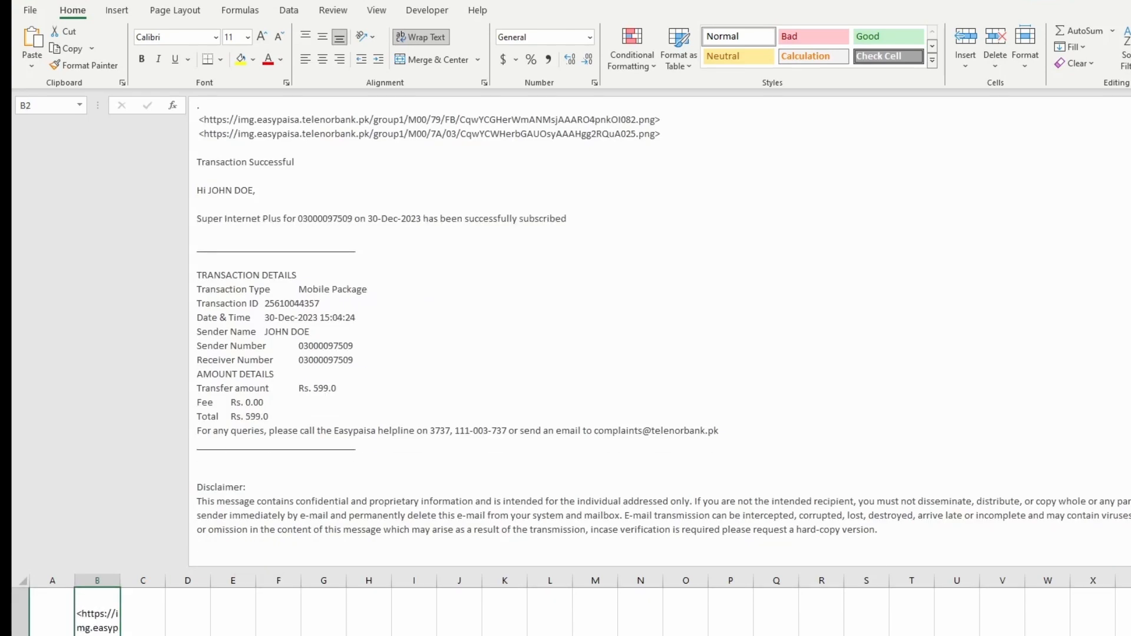
{"action": "left_click", "coordinate": [96, 603]}
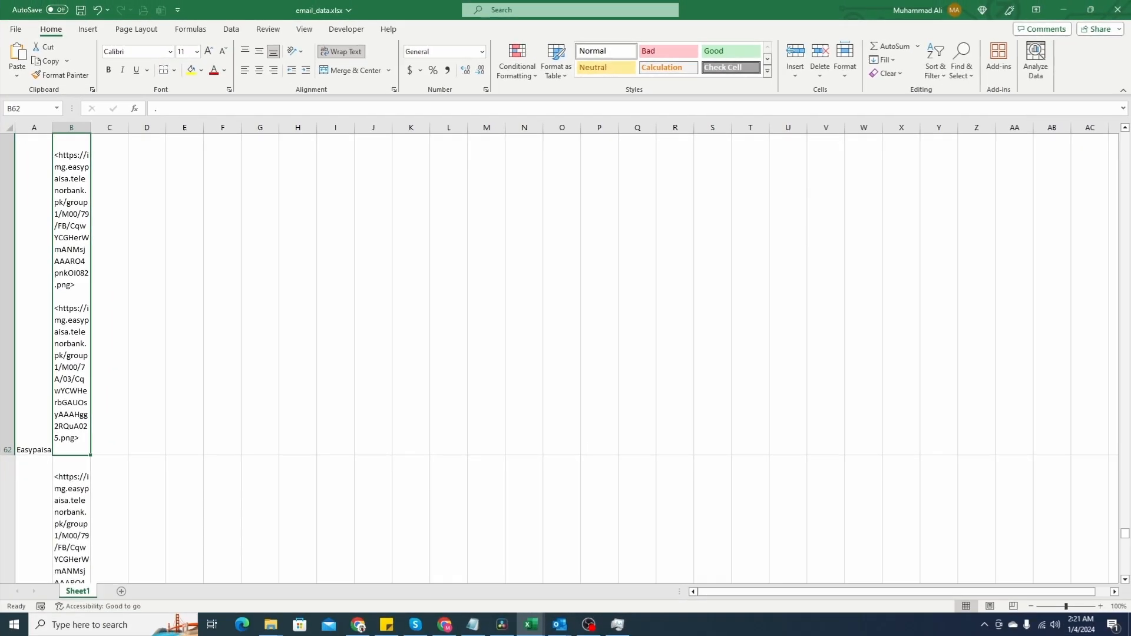
{"action": "left_click", "coordinate": [560, 624]}
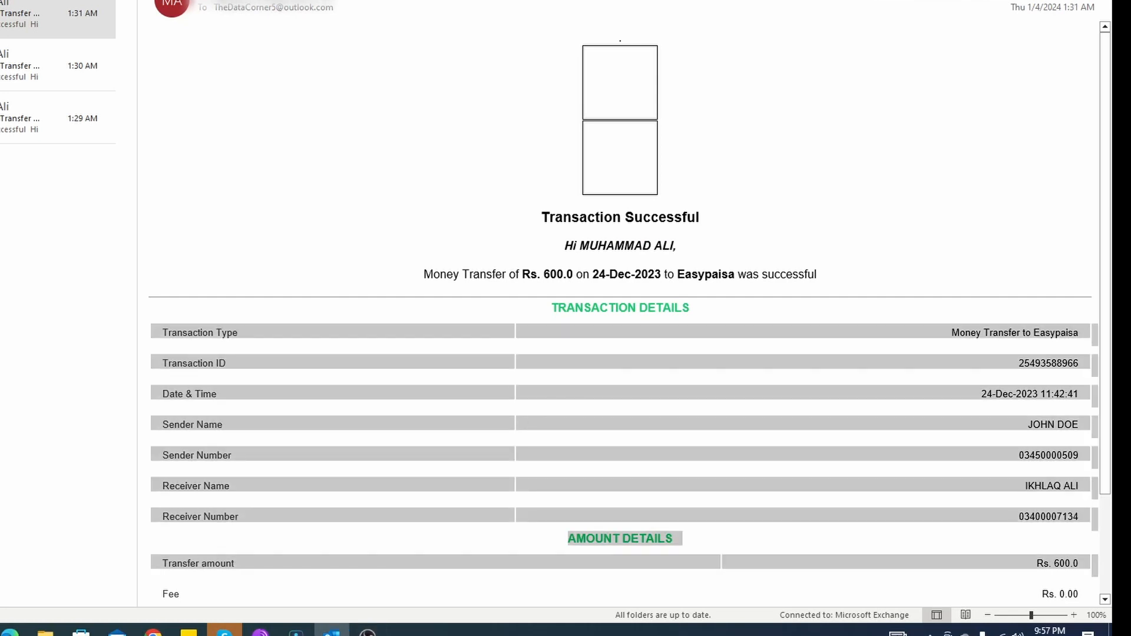
{"action": "scroll", "scroll_direction": "down", "scroll_amount": 3}
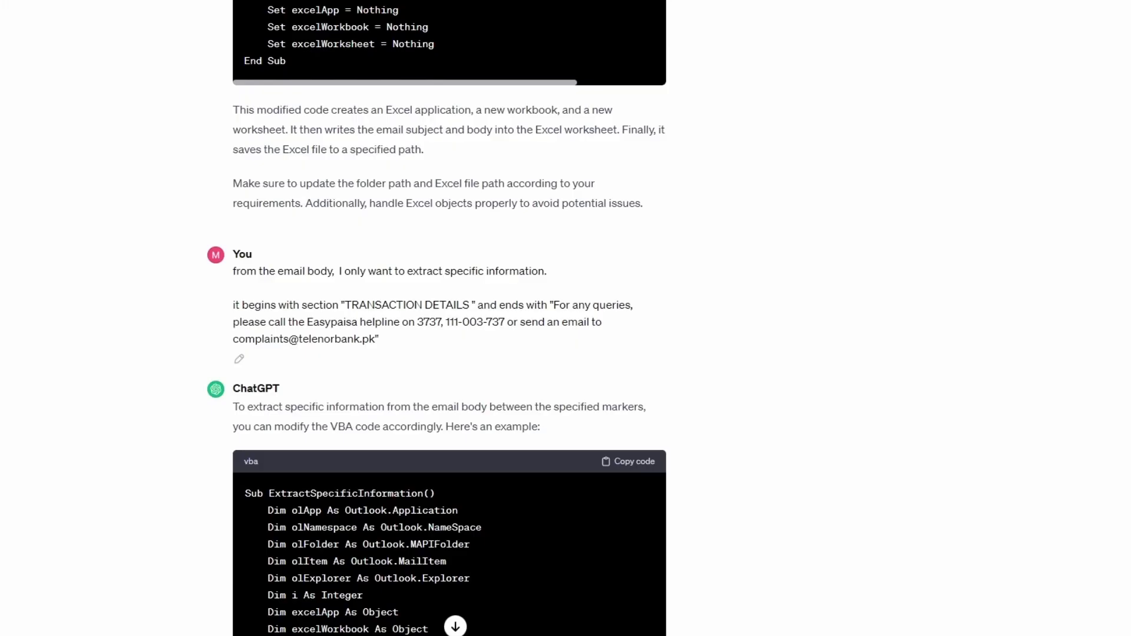
- Scroll down to ChatGPT's ExtractSpecificInformation code that keeps only transaction details
{"action": "scroll", "scroll_direction": "down", "scroll_amount": 3}
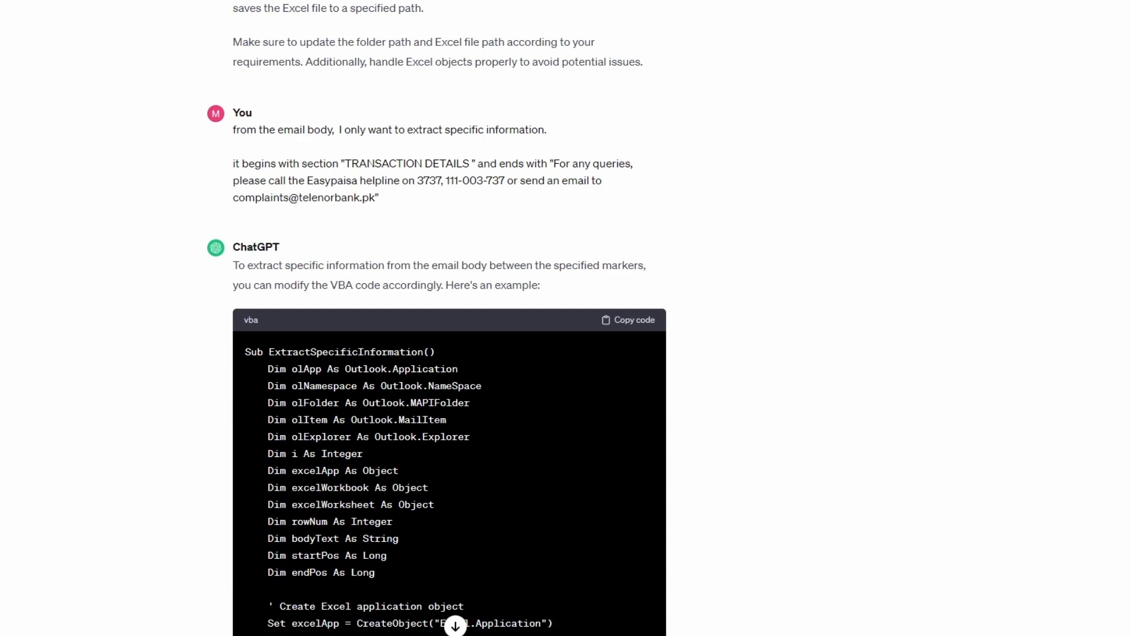
{"action": "scroll", "scroll_direction": "down", "scroll_amount": 3}
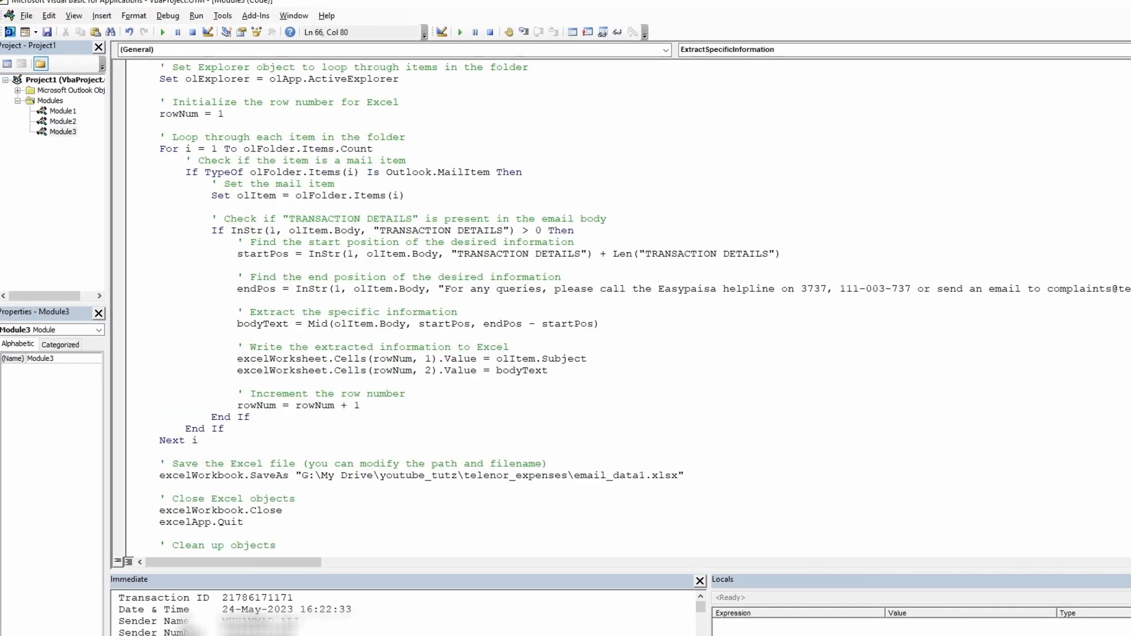
- Scroll down and open email_data1.xlsx from the telenor_expenses folder
{"action": "scroll", "scroll_direction": "down", "scroll_amount": 3}
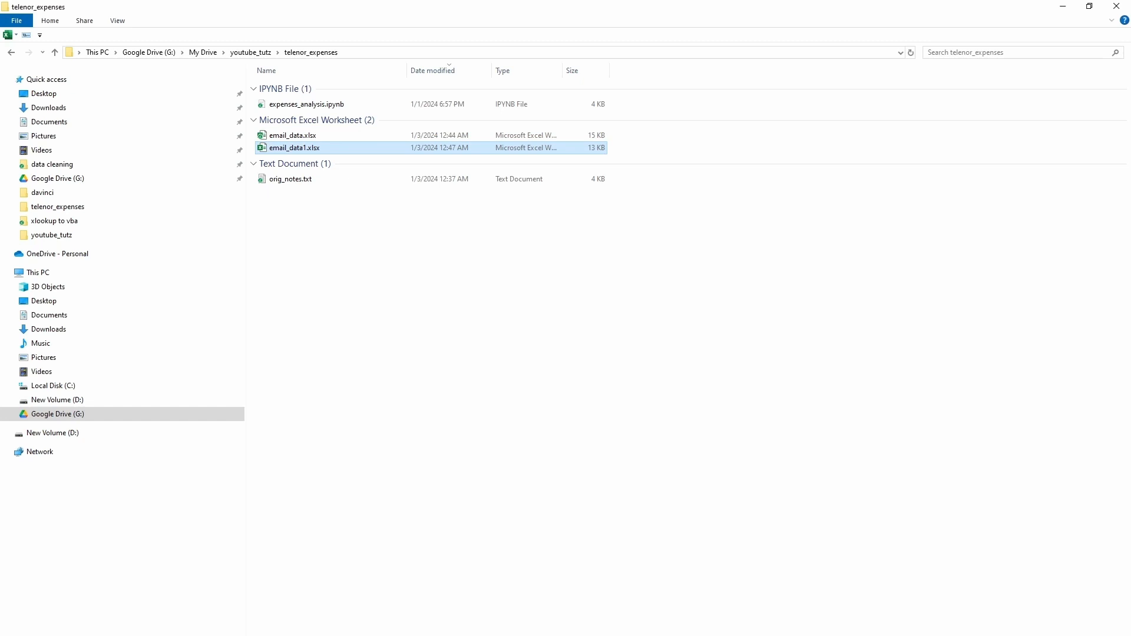
{"action": "double_click", "coordinate": [293, 147]}
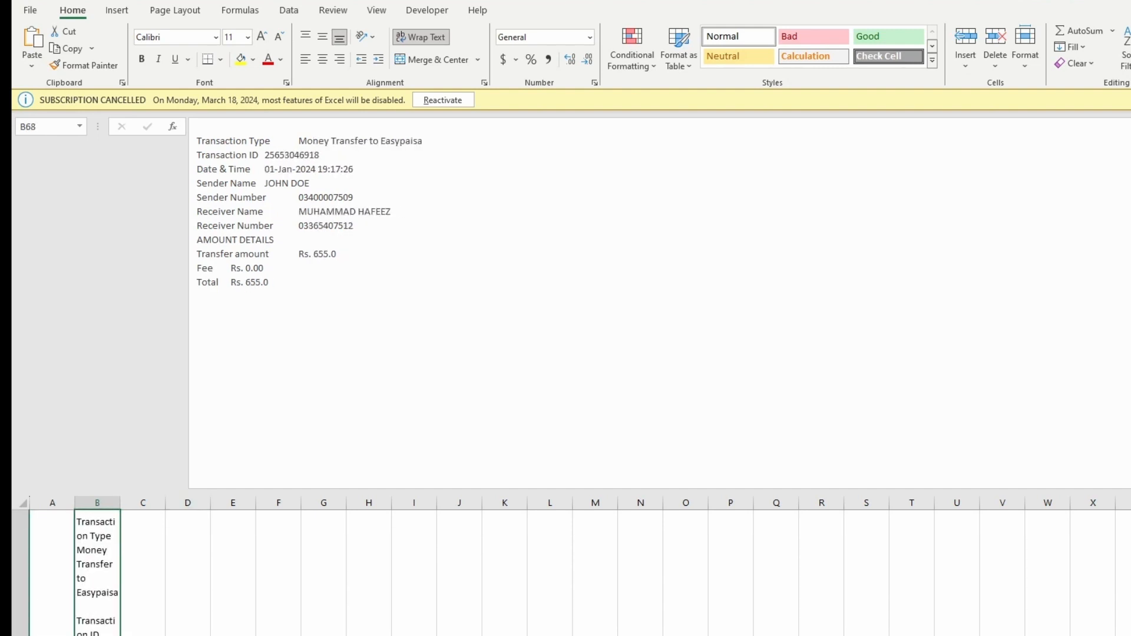
{"action": "scroll", "scroll_direction": "down", "scroll_amount": 3}
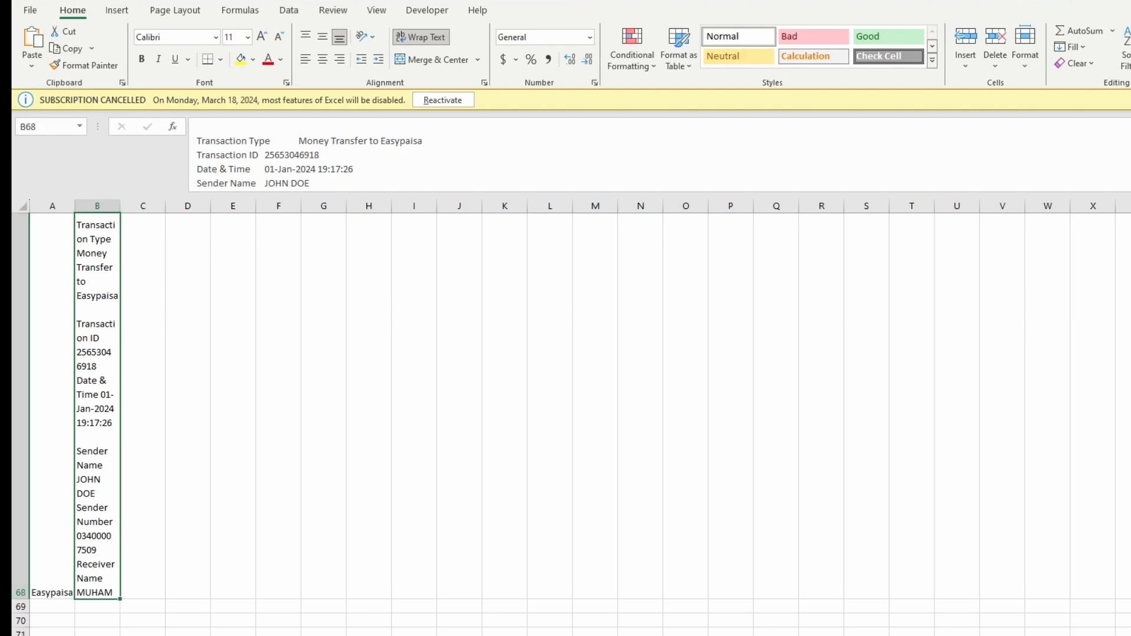